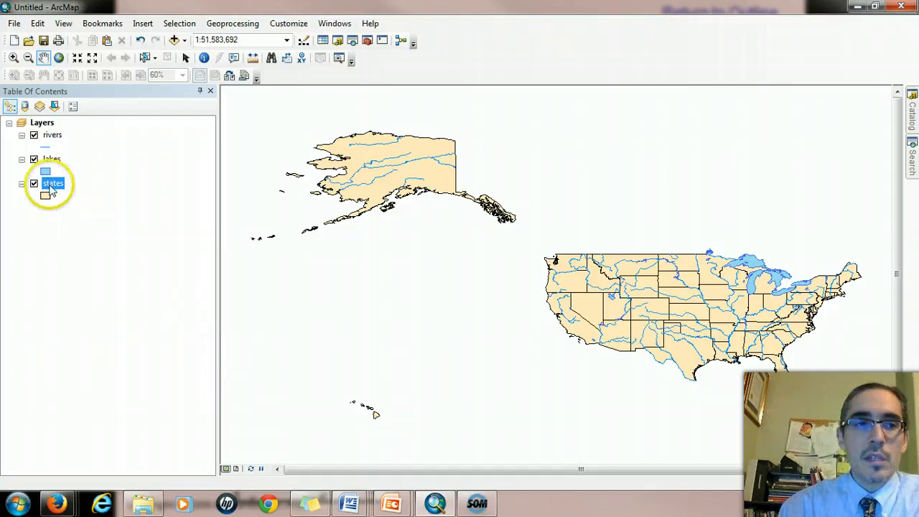
Step: Open the states layer's attribute table from its context menu
right_click(53, 184)
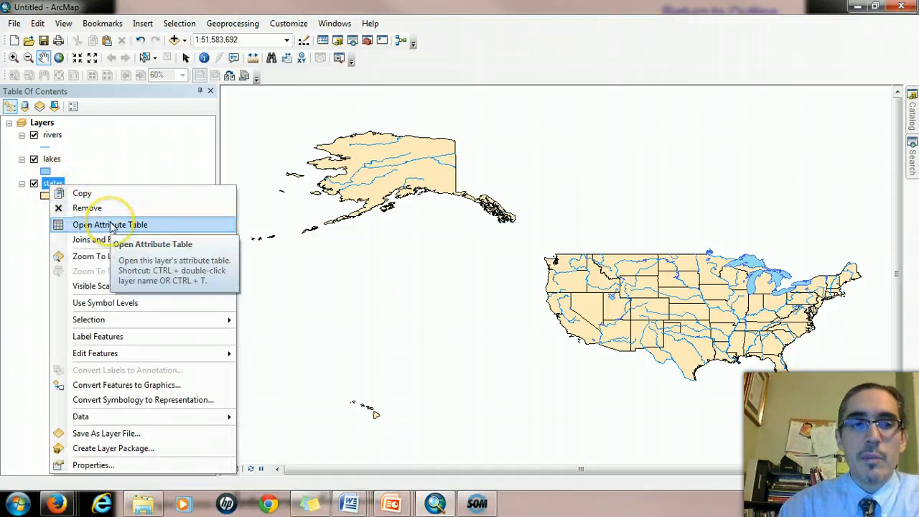
left_click(111, 224)
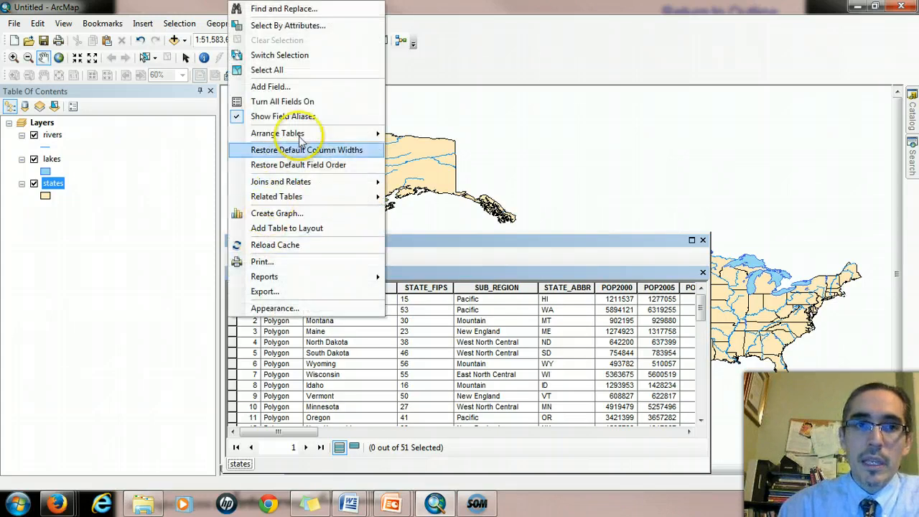
mouse_move(287, 26)
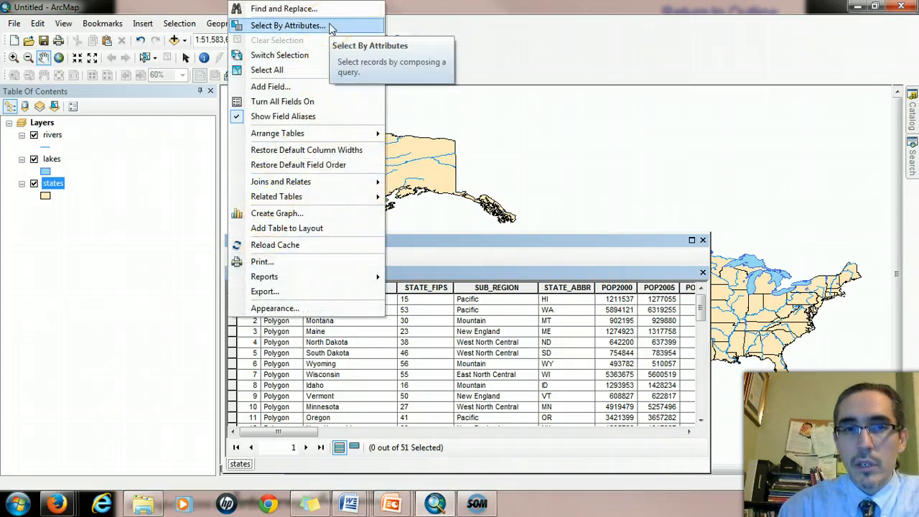
Step: Start a Select By Attributes query with "SUB_REGION" = 'New England' from unique values
left_click(287, 26)
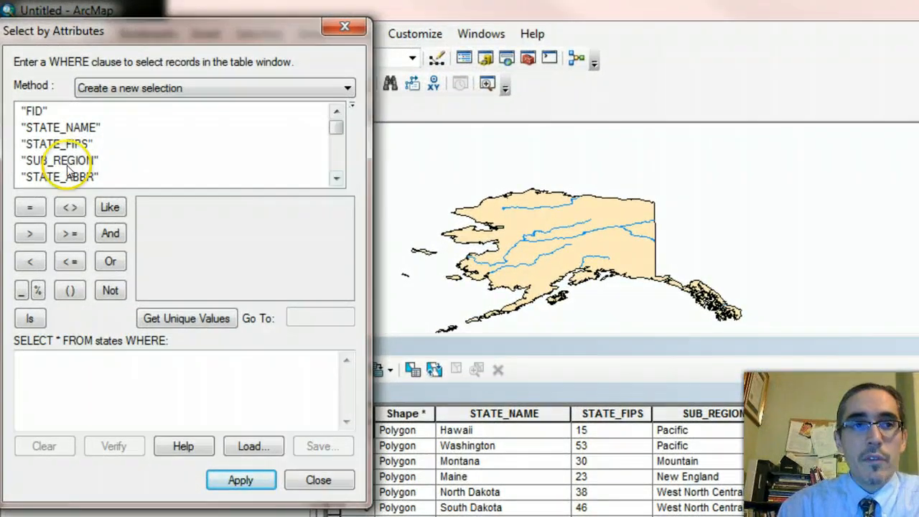
double_click(59, 161)
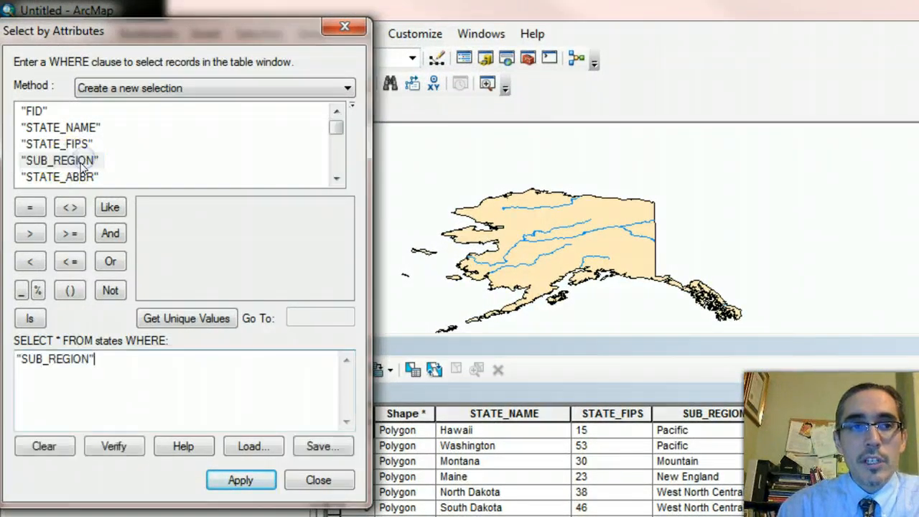
left_click(186, 319)
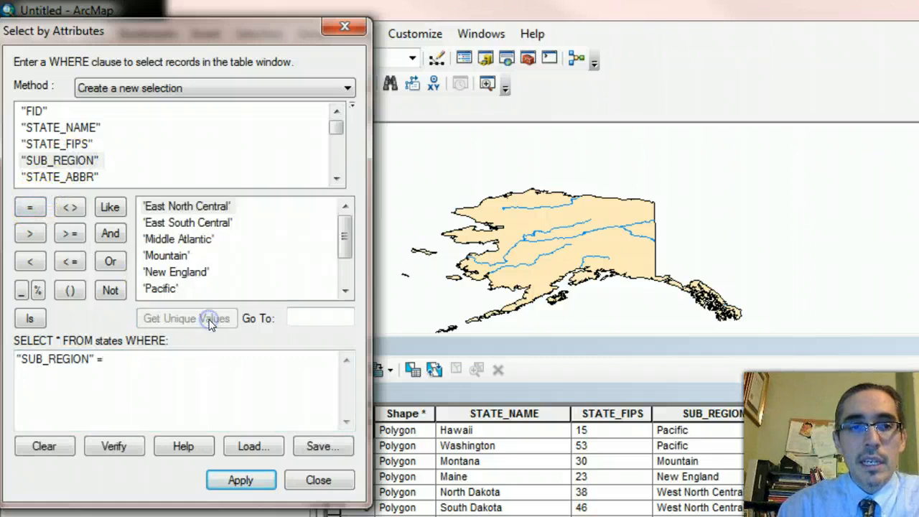
double_click(175, 271)
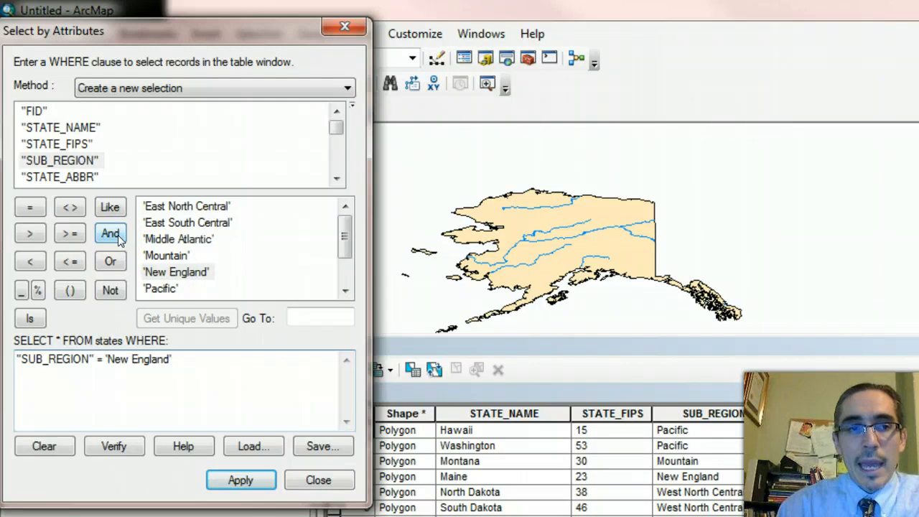
Step: Extend the query with AND "POP2005" > 2000000
left_click(109, 233)
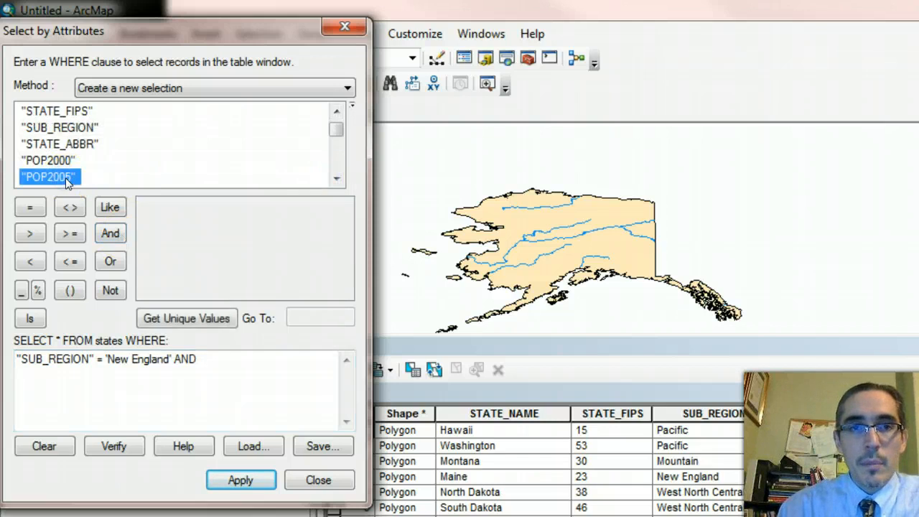
double_click(49, 177)
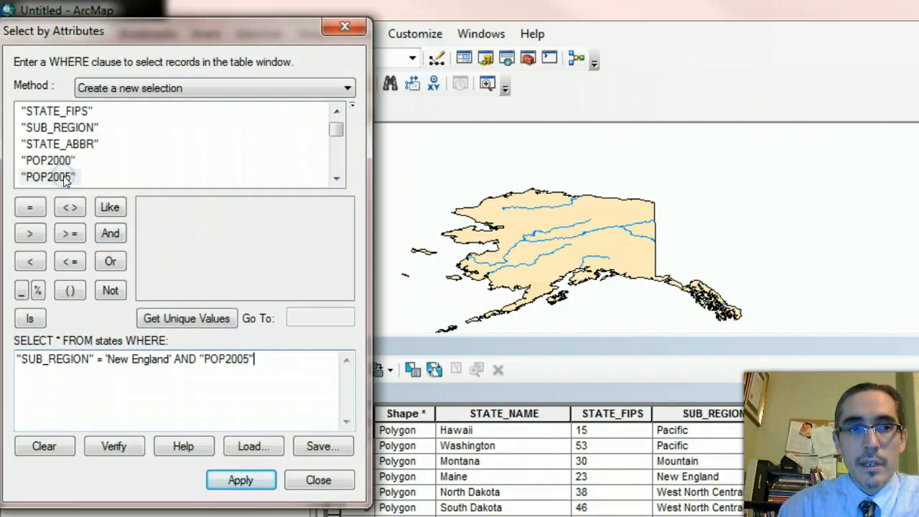
left_click(30, 233)
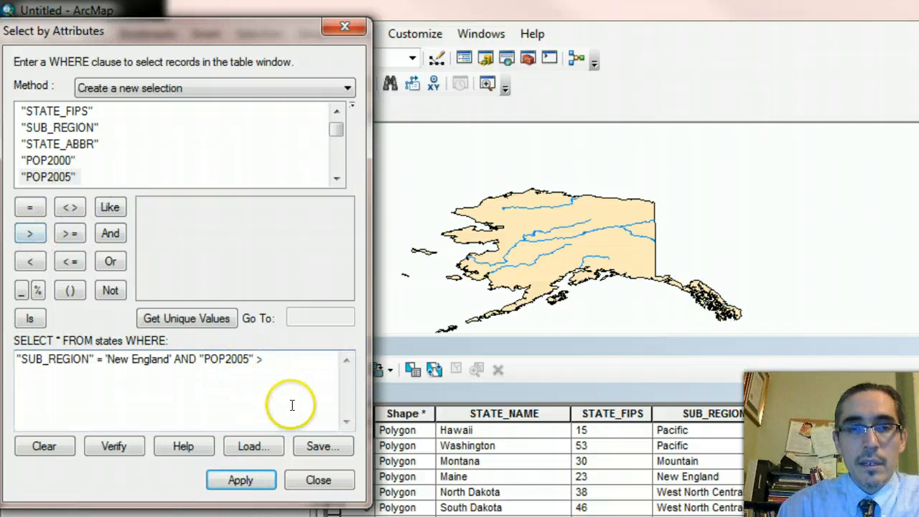
type("2")
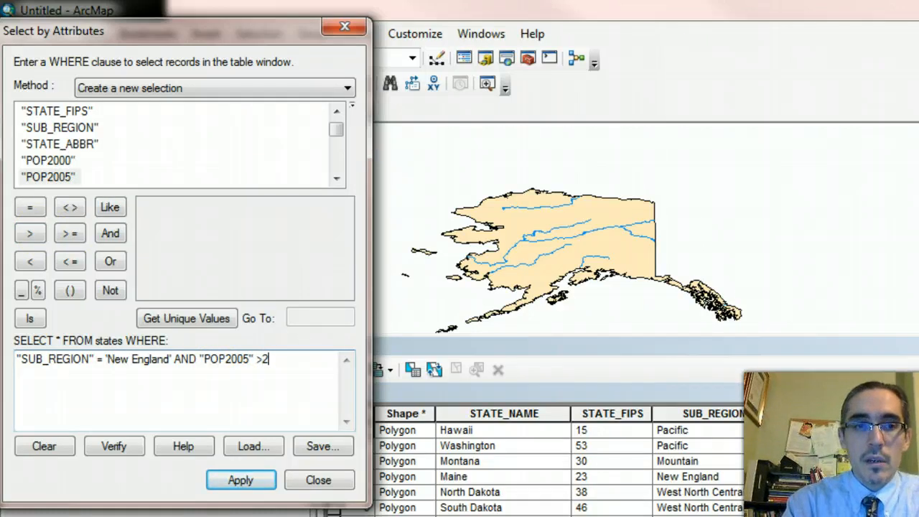
type("000000")
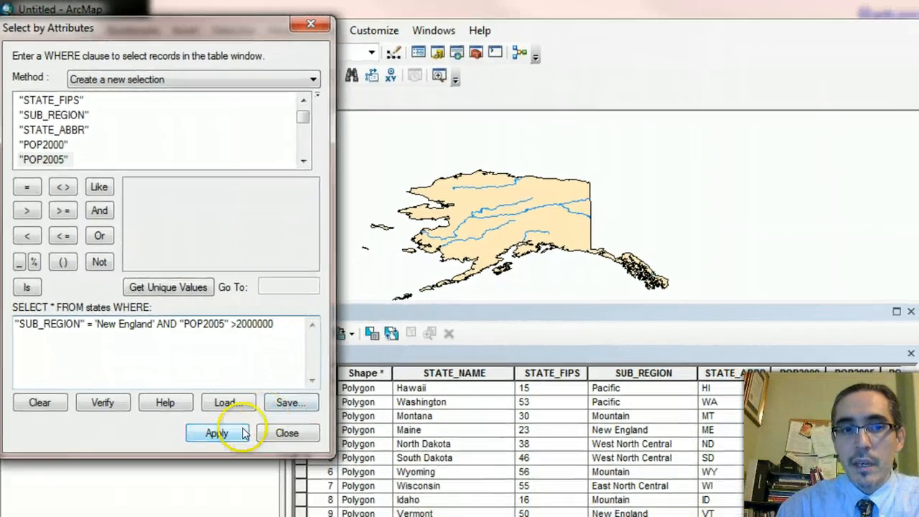
Step: Apply the query and show only the 2 selected state records
left_click(215, 434)
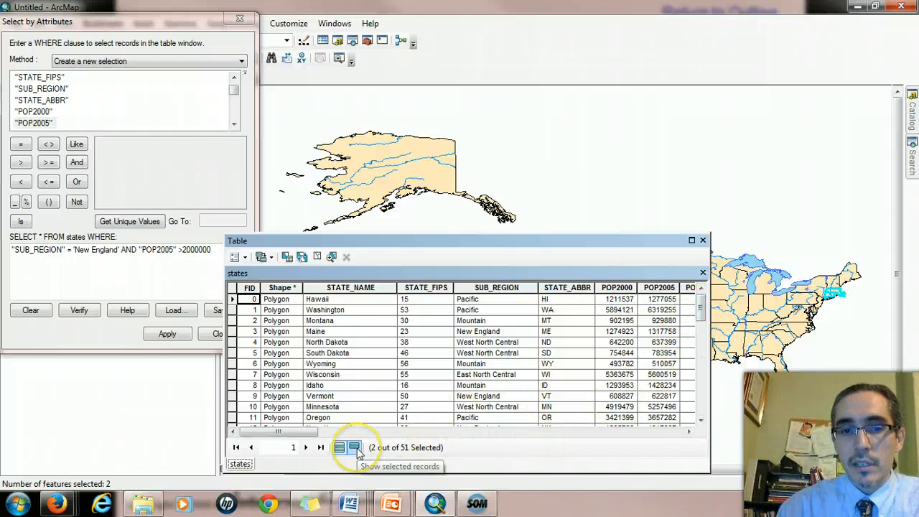
left_click(354, 448)
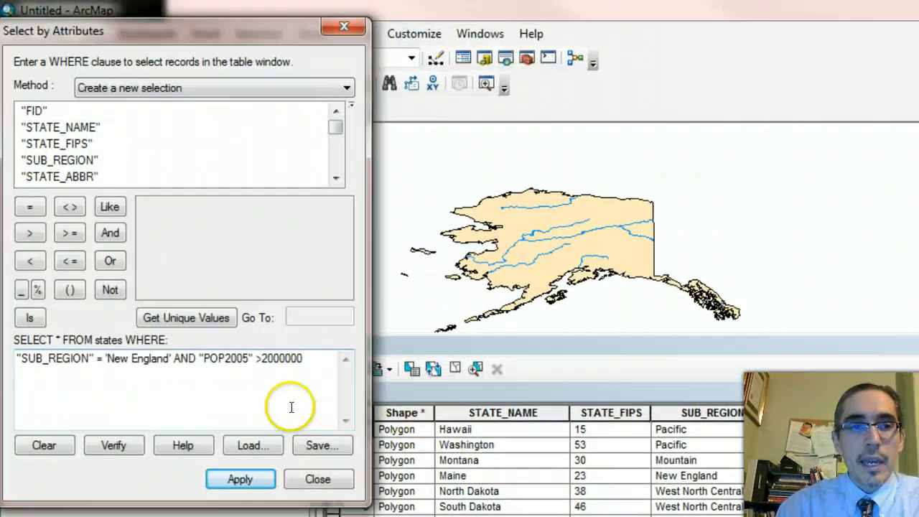
Step: Replace the AND between the two conditions with OR
double_click(184, 359)
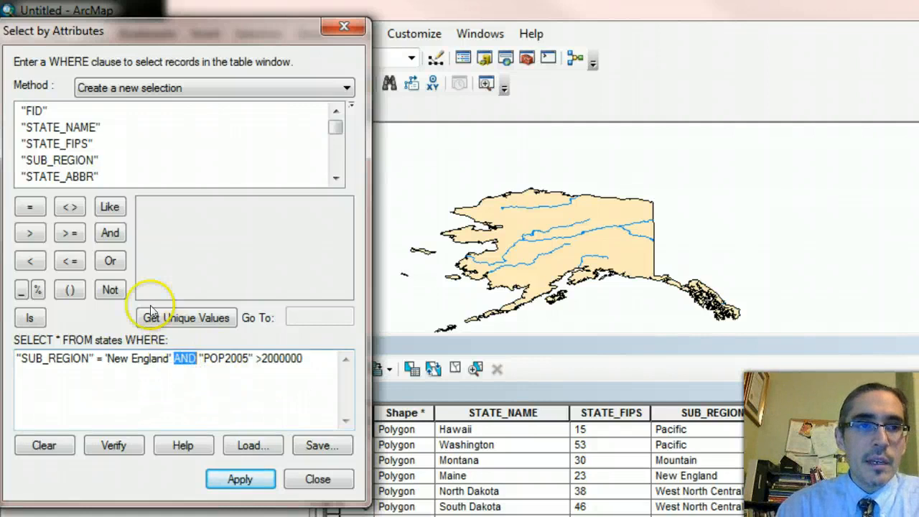
left_click(109, 262)
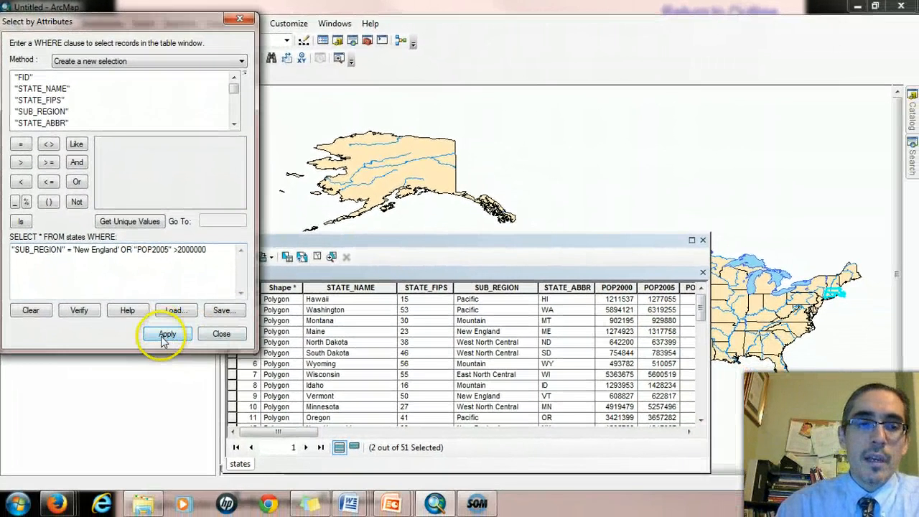
Step: Apply the OR query, selecting 39 of 51 states
left_click(167, 334)
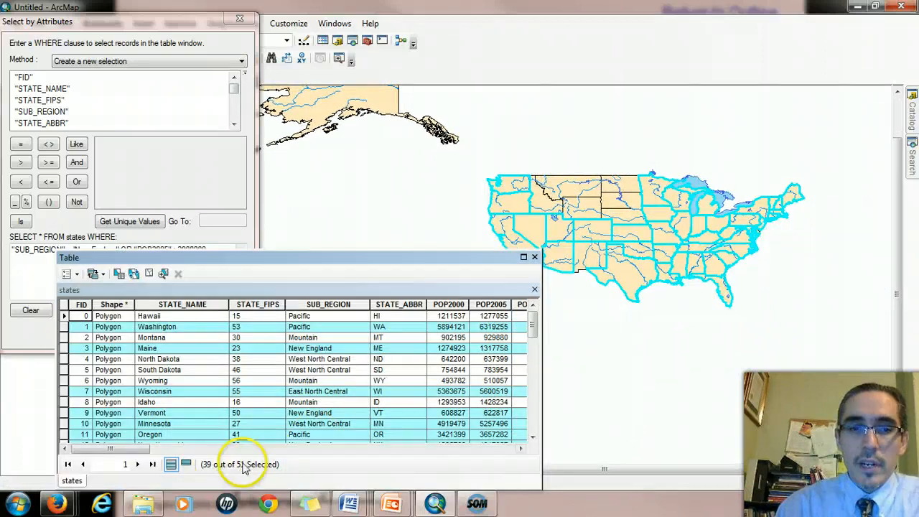
mouse_move(409, 278)
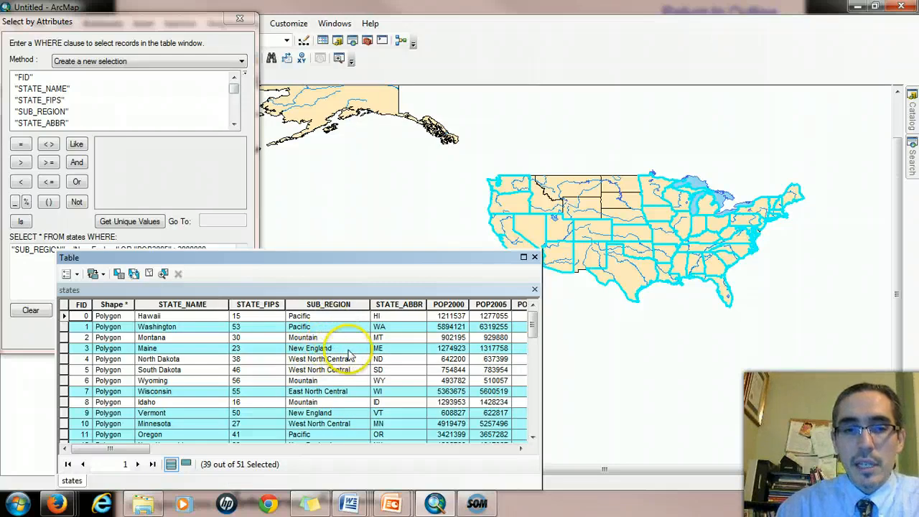
mouse_move(348, 413)
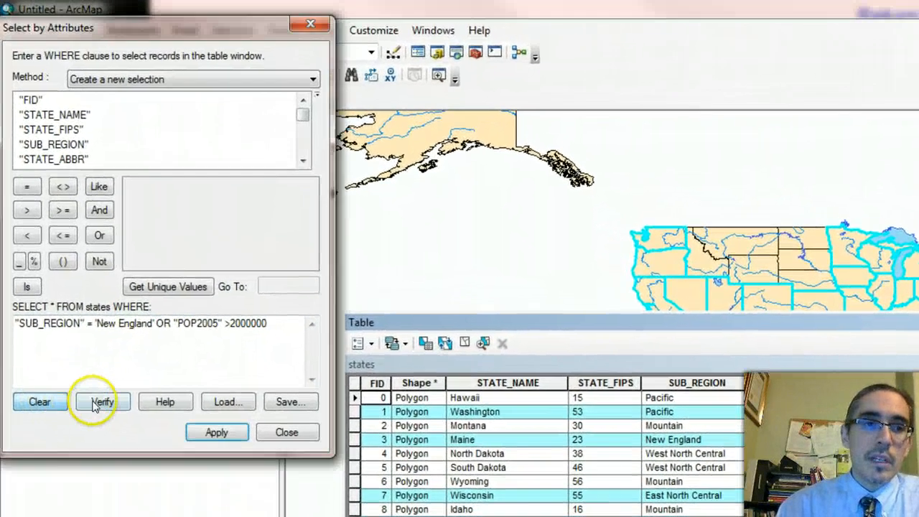
Step: Clear and rebuild the query as SUB_REGION = 'New England' OR SUB_REGION = 'South Atlantic'
left_click(40, 402)
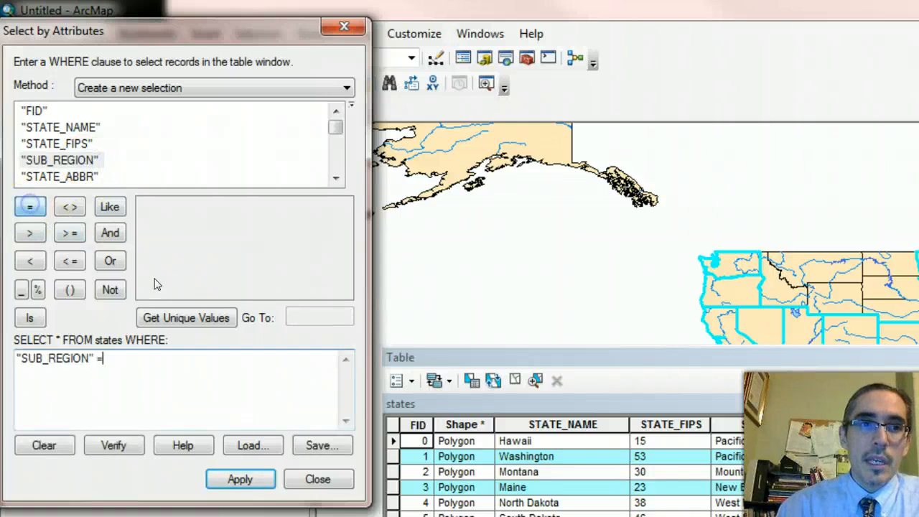
double_click(175, 272)
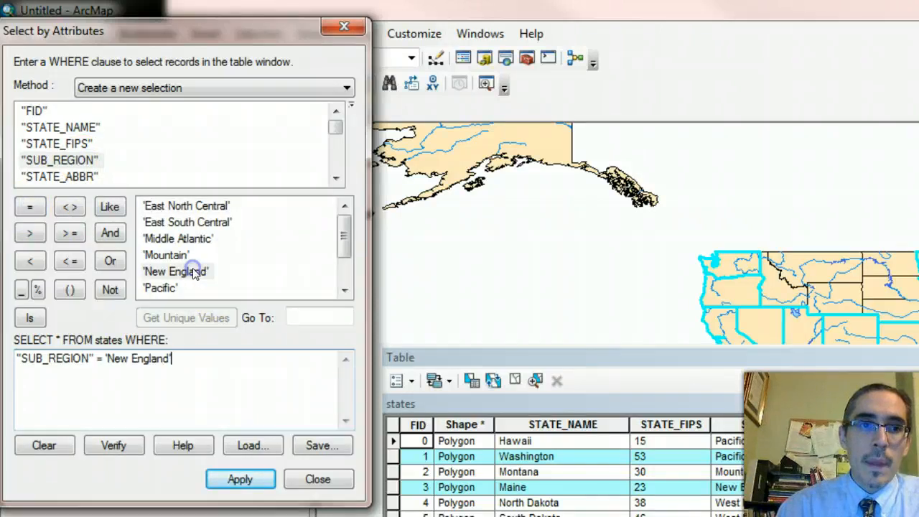
left_click(109, 262)
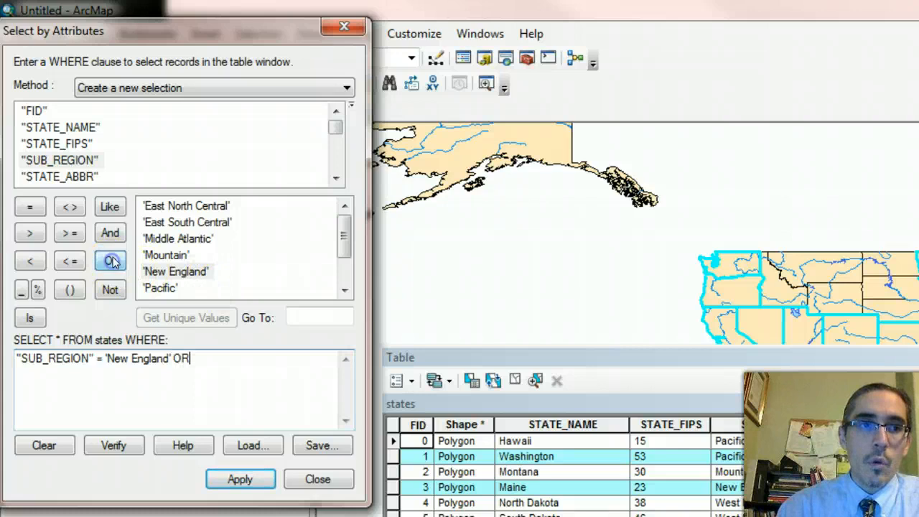
double_click(61, 161)
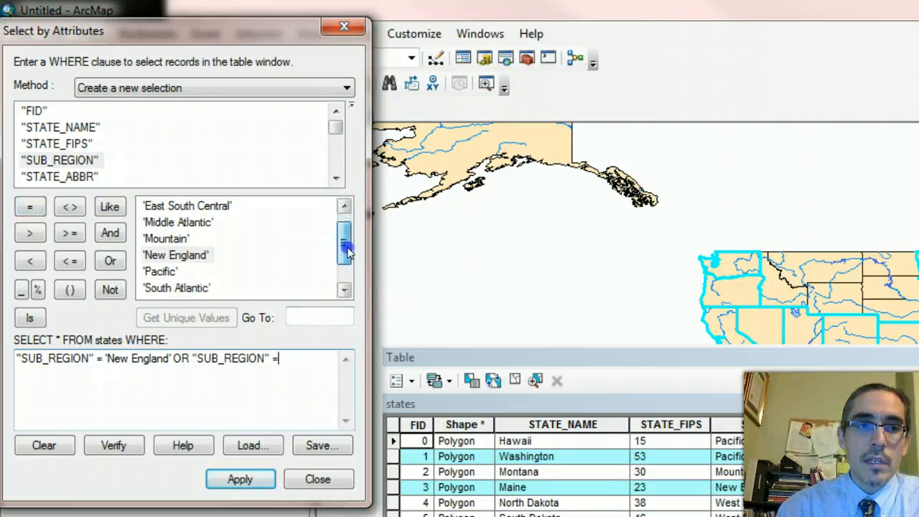
left_click_drag(345, 242, 344, 259)
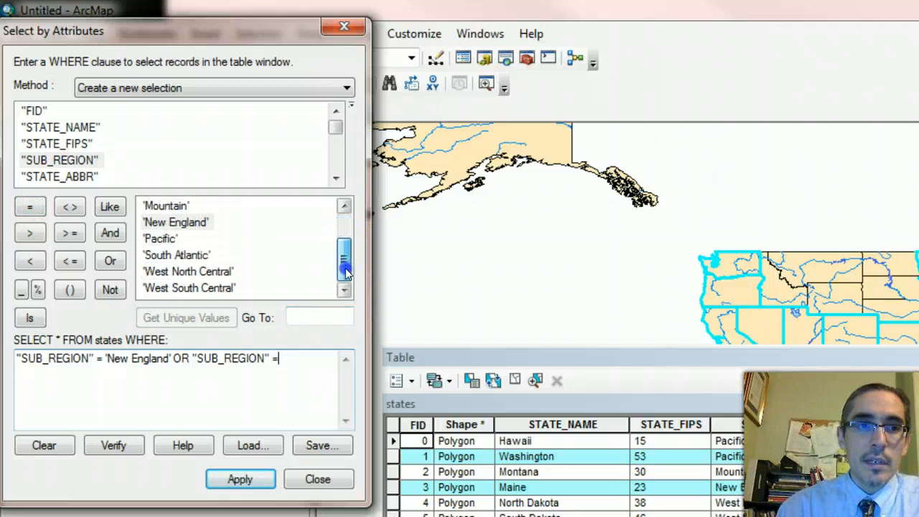
double_click(175, 256)
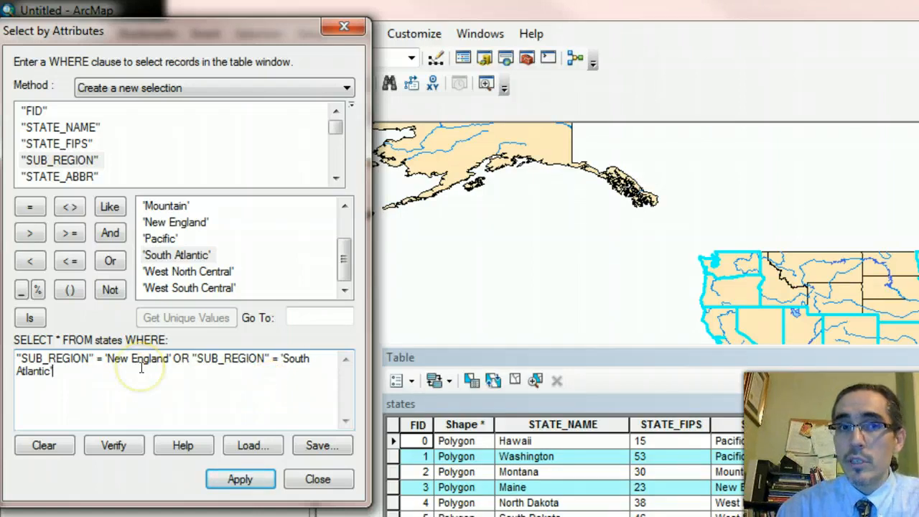
mouse_move(190, 379)
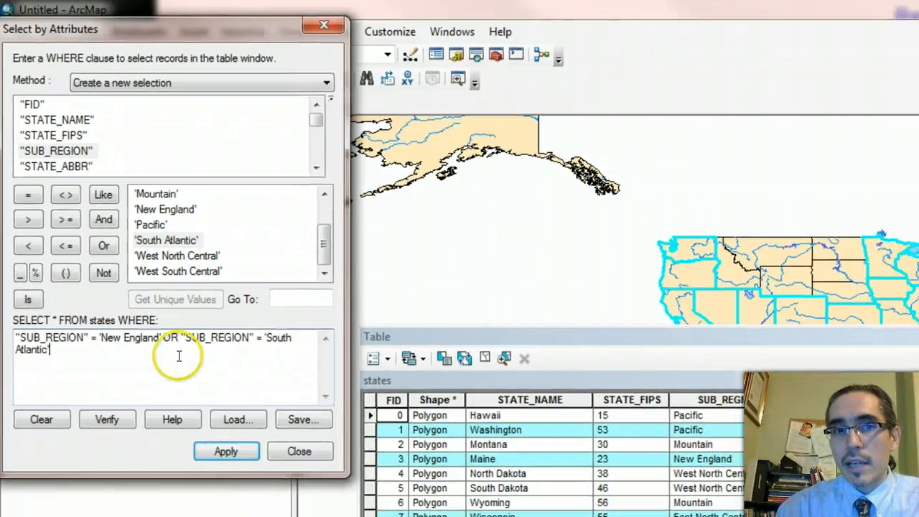
Step: Apply the two-region OR query, selecting 15 of 51 states
left_click(227, 451)
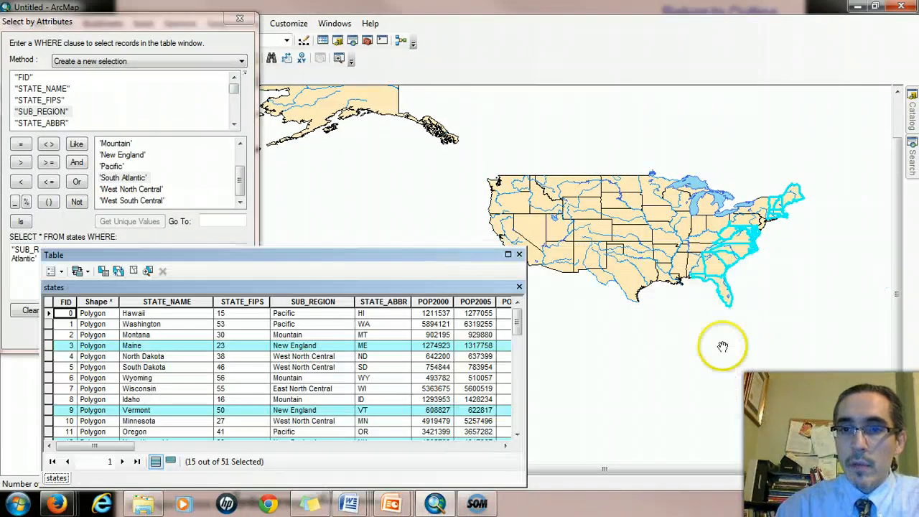
mouse_move(796, 204)
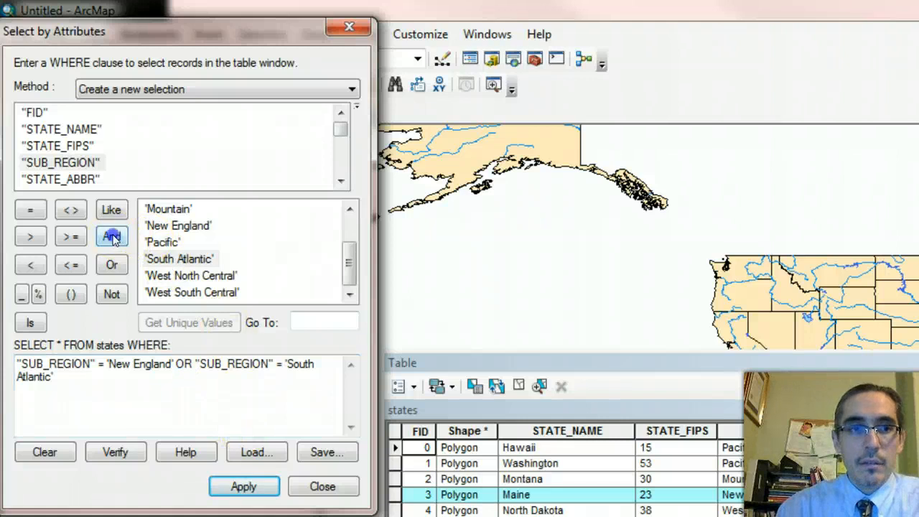
Step: Join the two sub-regions with AND and apply, selecting 0 states
left_click(112, 236)
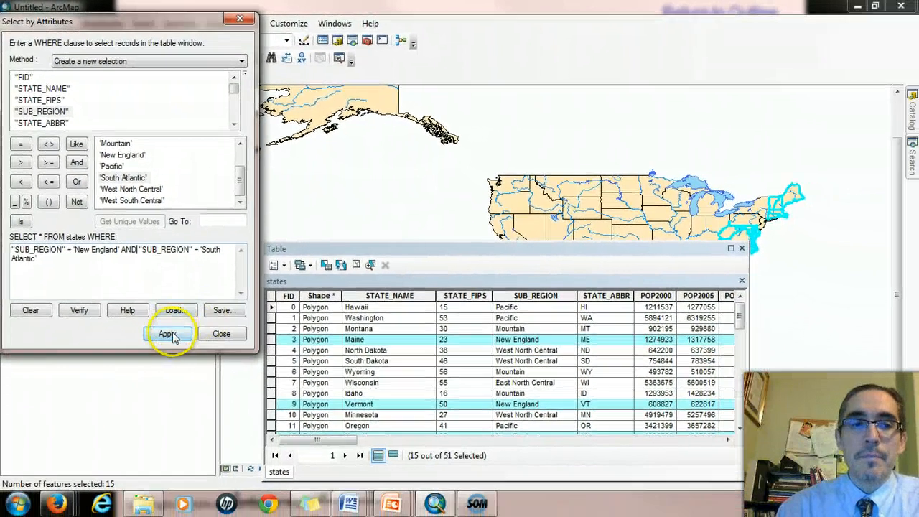
left_click(166, 333)
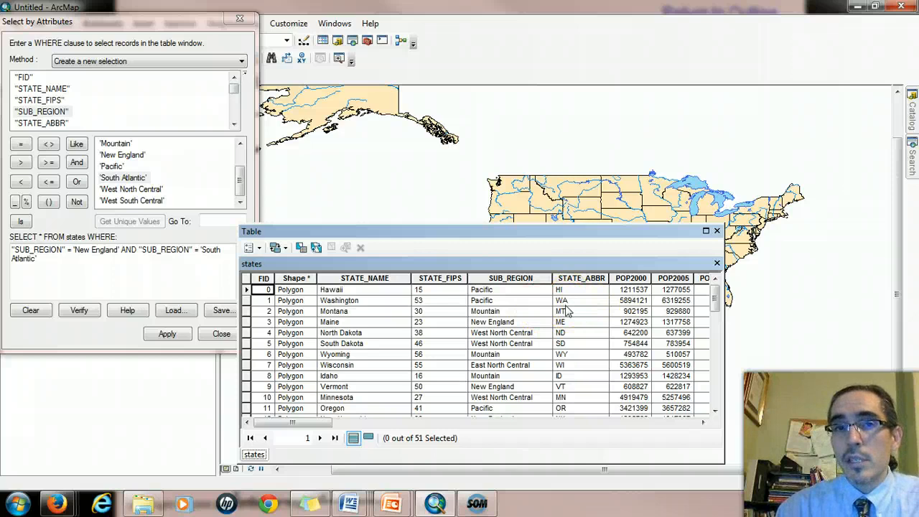
mouse_move(141, 310)
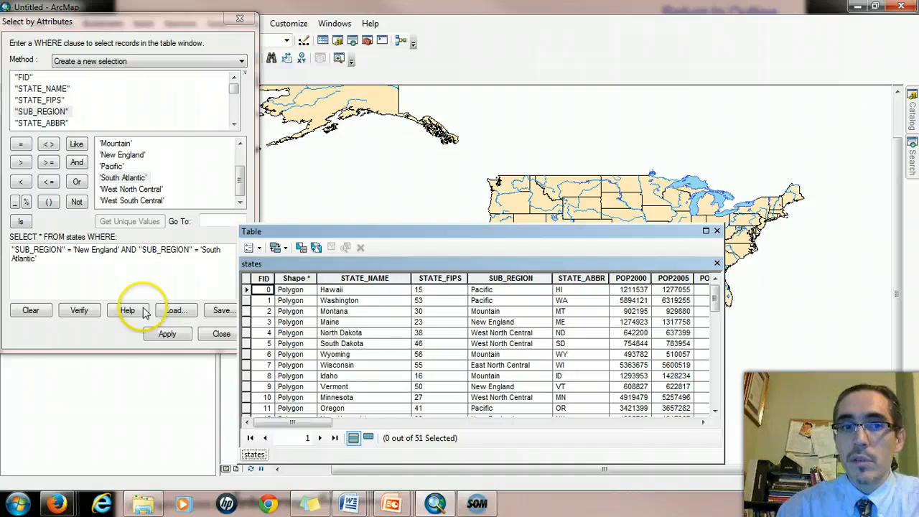